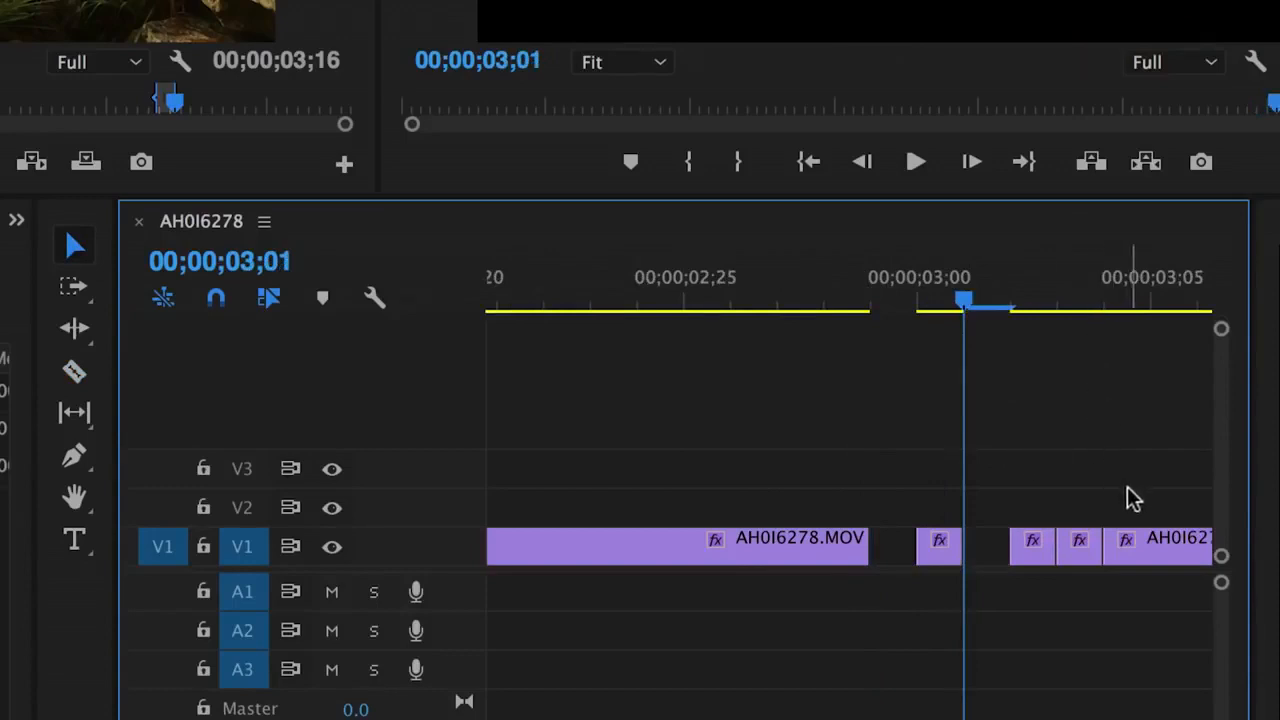
Step: Pull the ghost frame's Lumetri saturation back down to roughly 103
click(1124, 544)
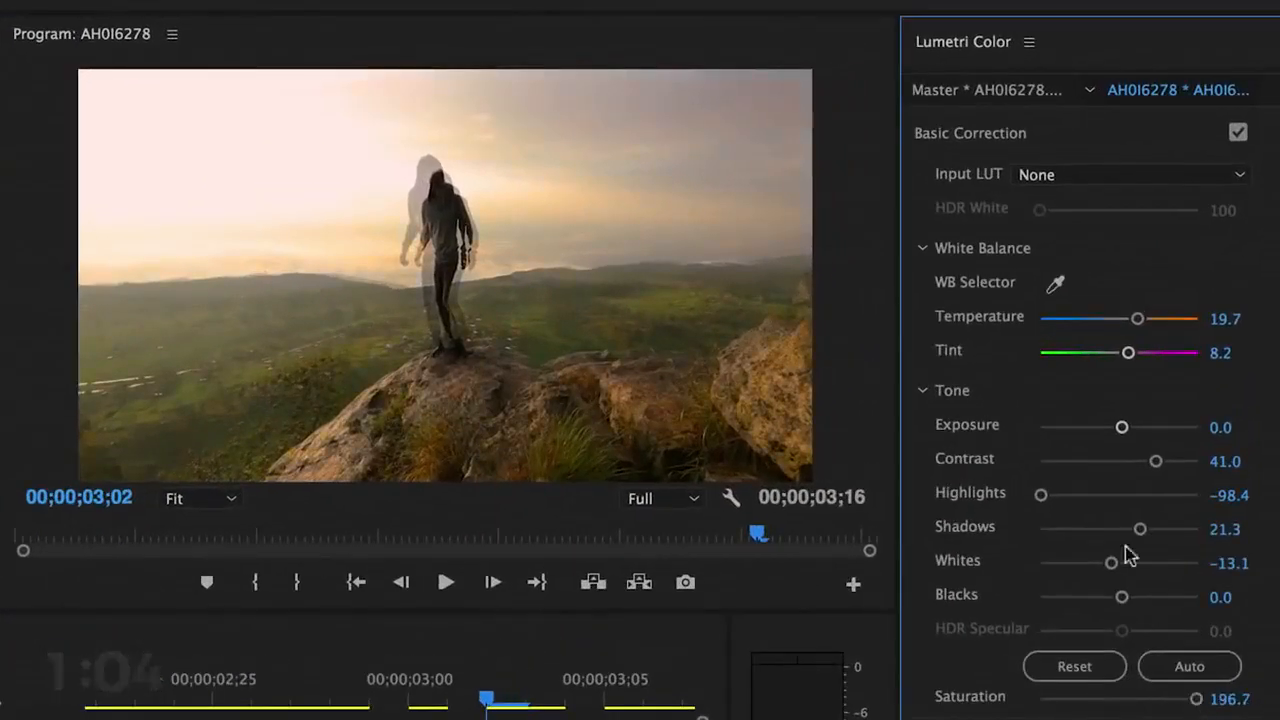
drag(1040, 496, 1120, 496)
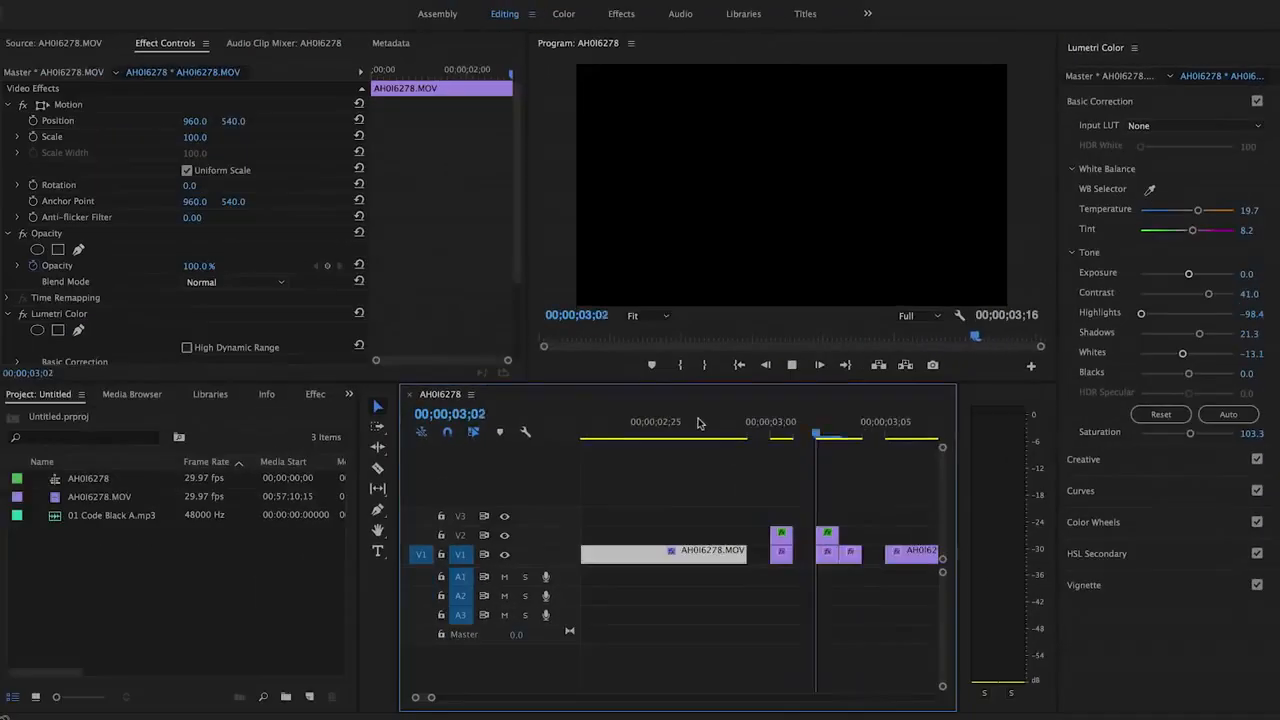
Step: Apply the Arithmetic effect to the hiker clip piece with Operator set to Max
click(736, 444)
text(arith)
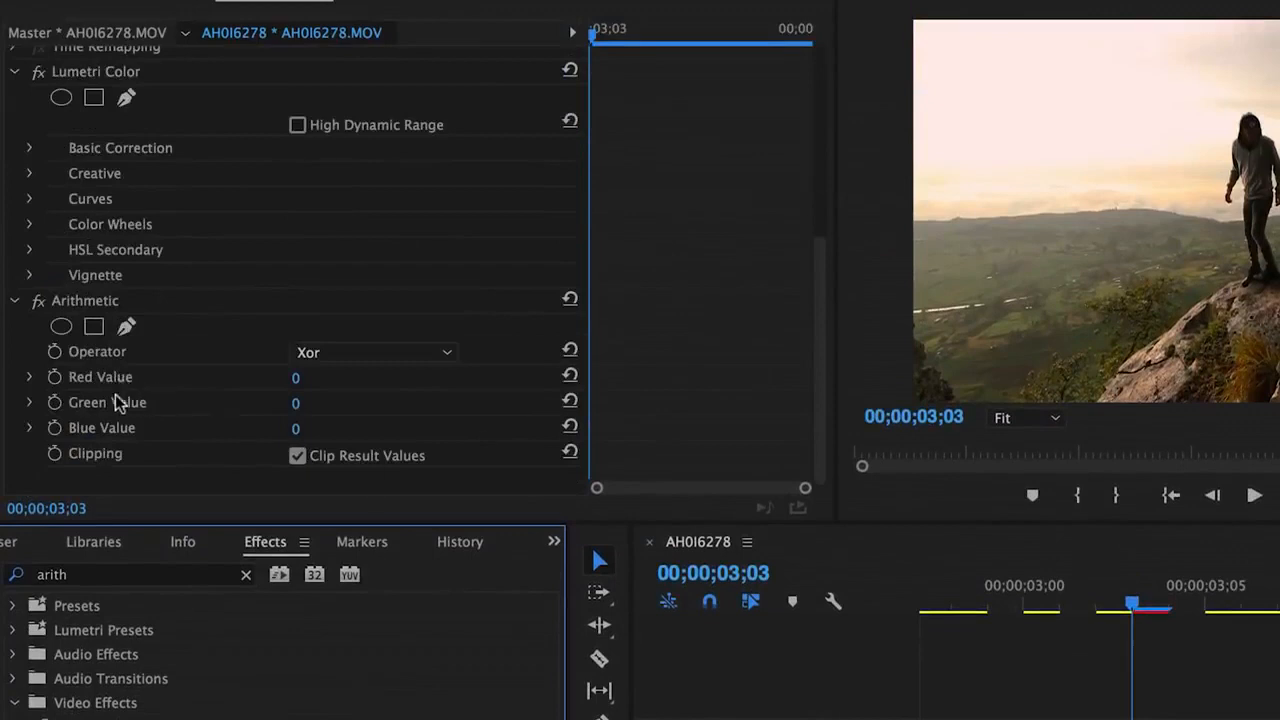
click(372, 352)
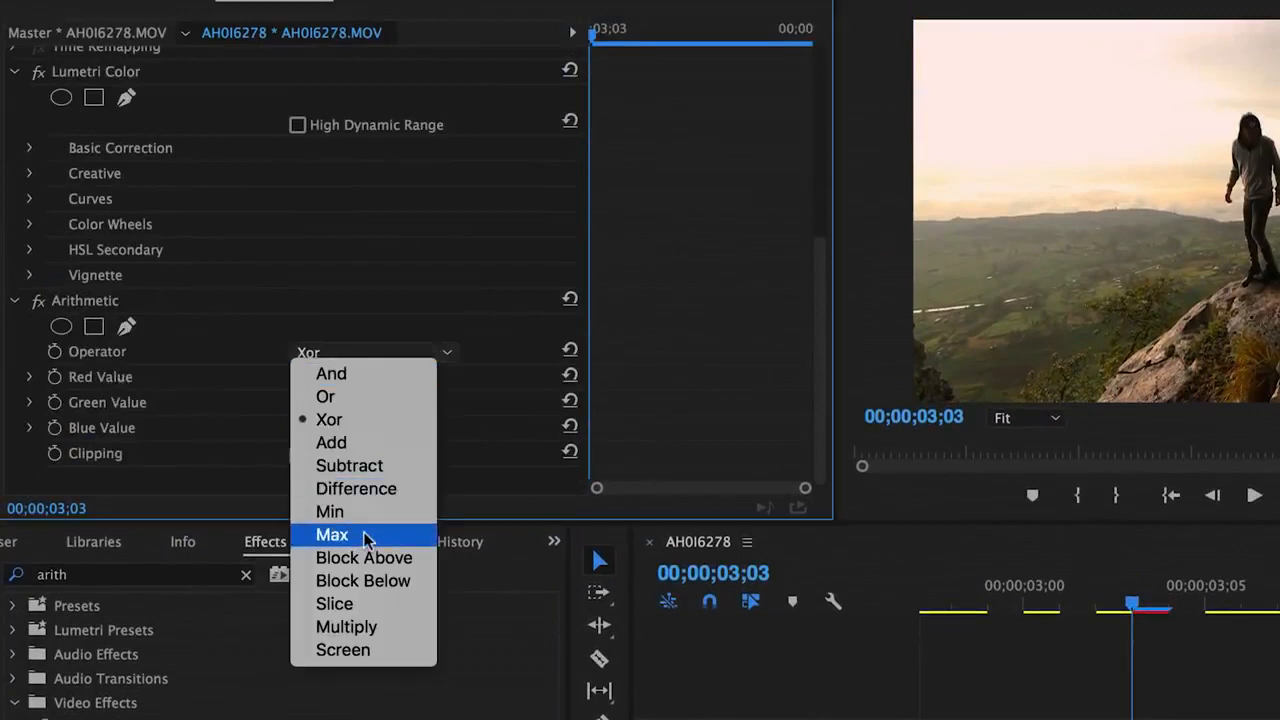
click(332, 534)
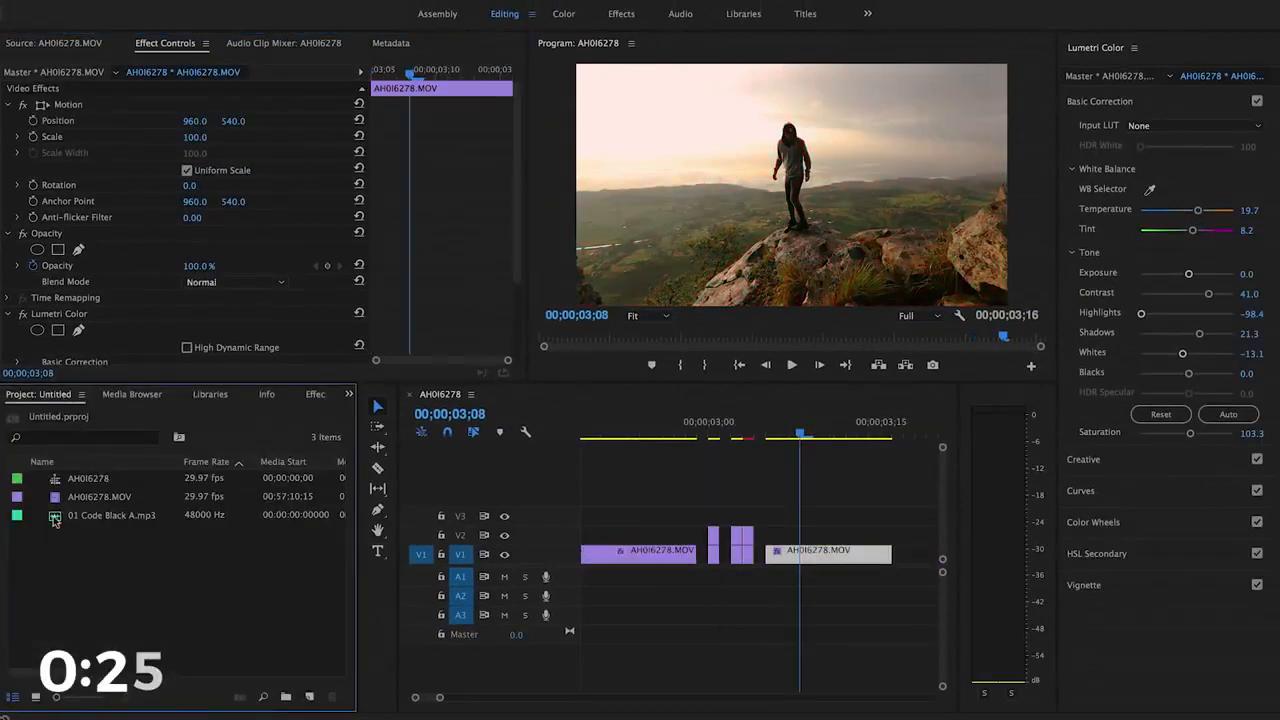
Step: Load 01 Code Black A.mp3 from the Project panel as the glitch sound source
double_click(112, 516)
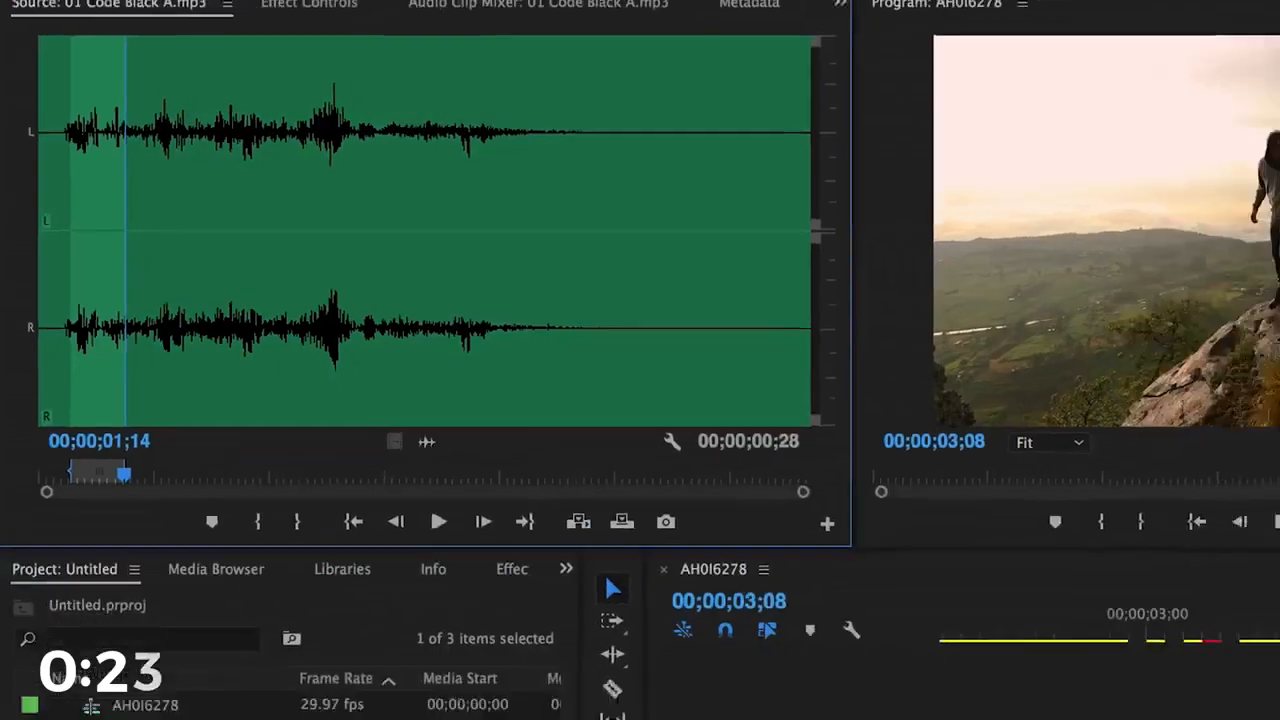